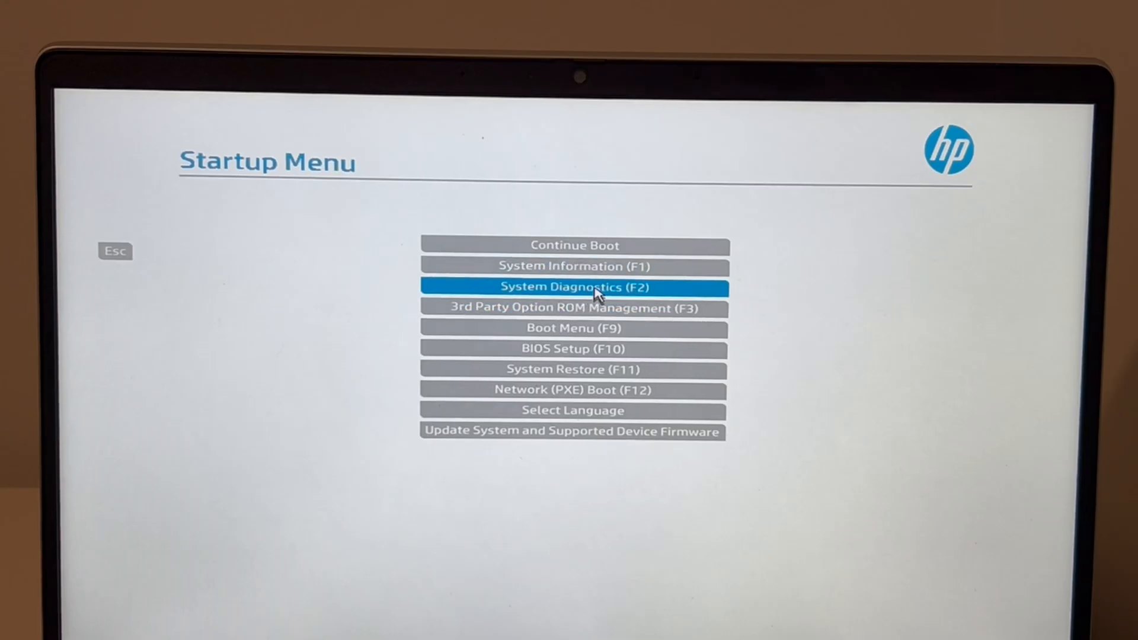
Step: Launch System Diagnostics (F2) from the HP Startup Menu and choose English
{"action": "left_click", "coordinate": [573, 287]}
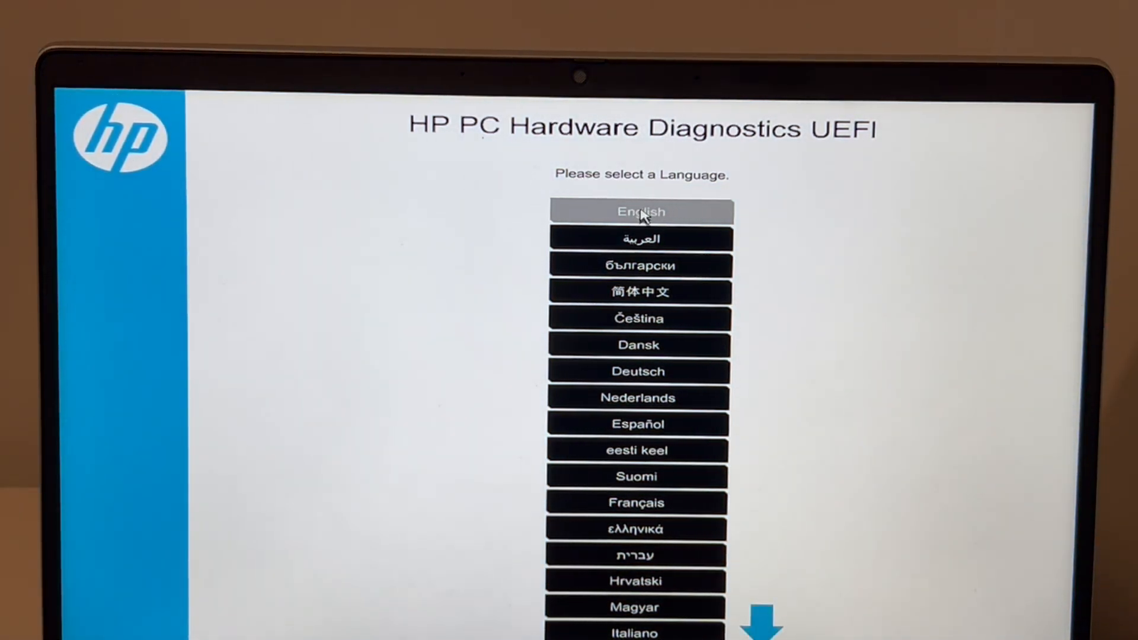
{"action": "left_click", "coordinate": [640, 211]}
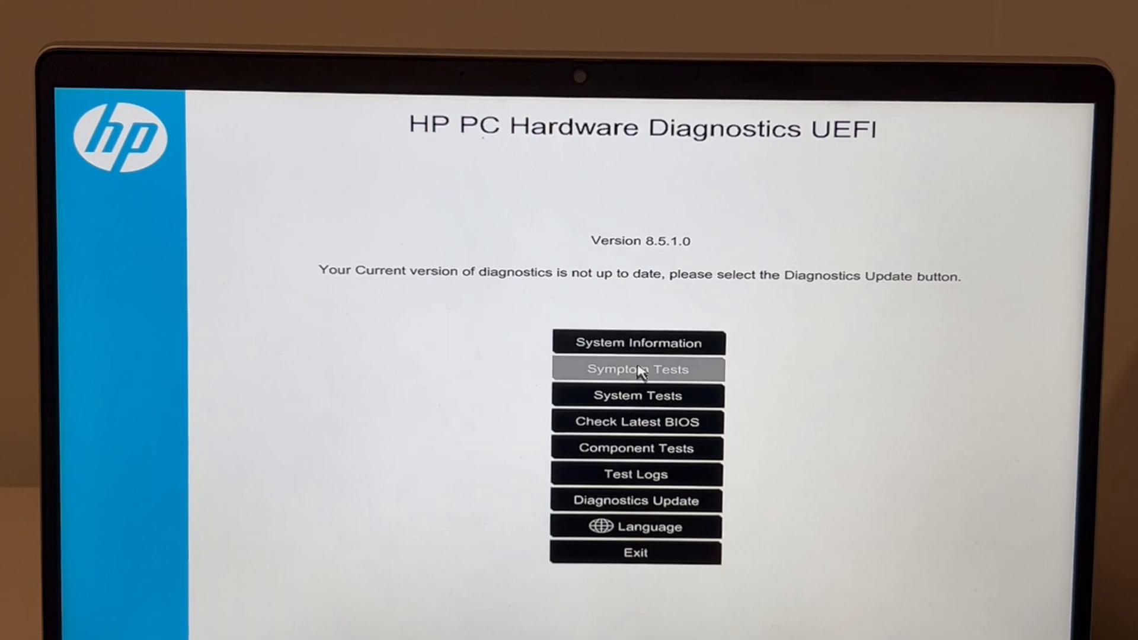
Step: Run the Blue Screen With Errors symptom test until processor, drive, memory and board checks pass
{"action": "left_click", "coordinate": [637, 368]}
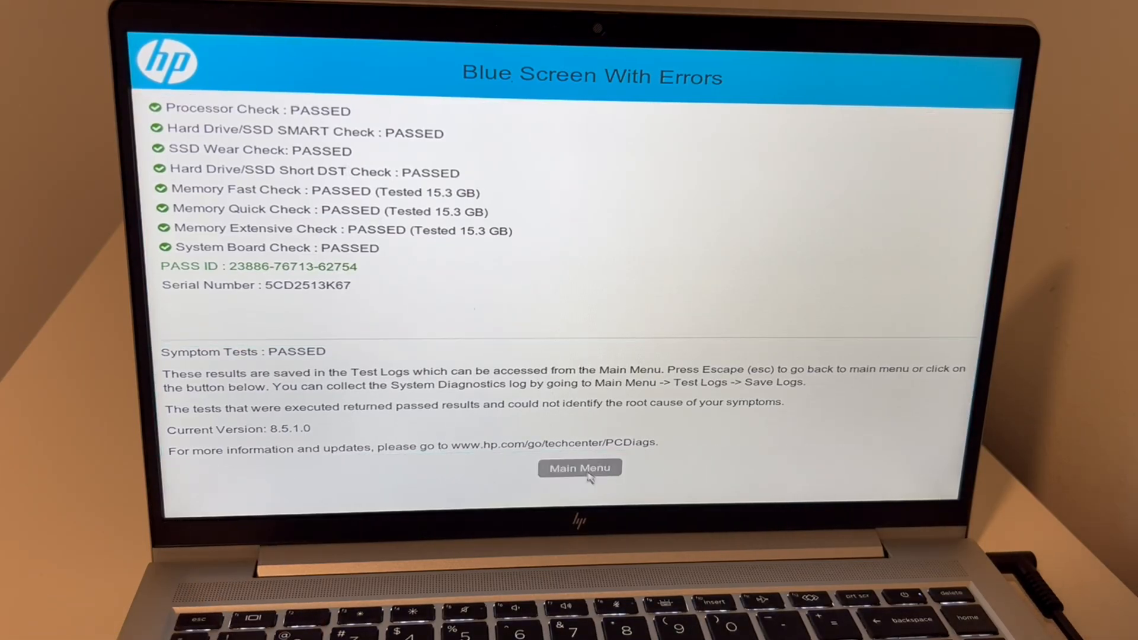
Step: Return to the main menu, exit the diagnostics and confirm Yes to reach the Startup Menu
{"action": "left_click", "coordinate": [580, 467]}
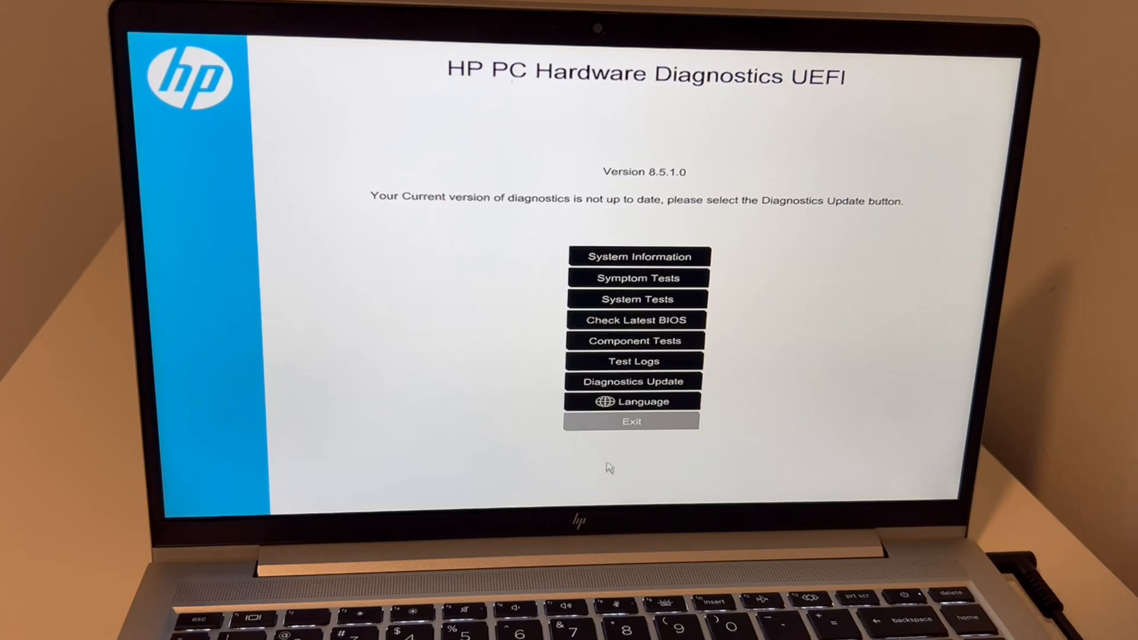
{"action": "left_click", "coordinate": [631, 421]}
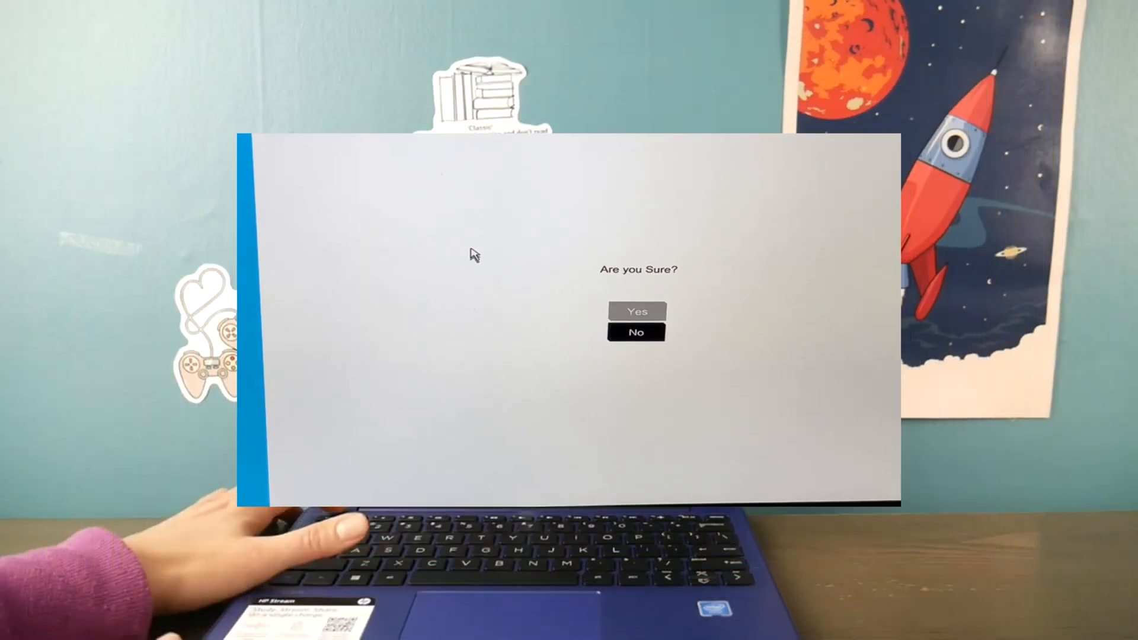
{"action": "left_click", "coordinate": [638, 312]}
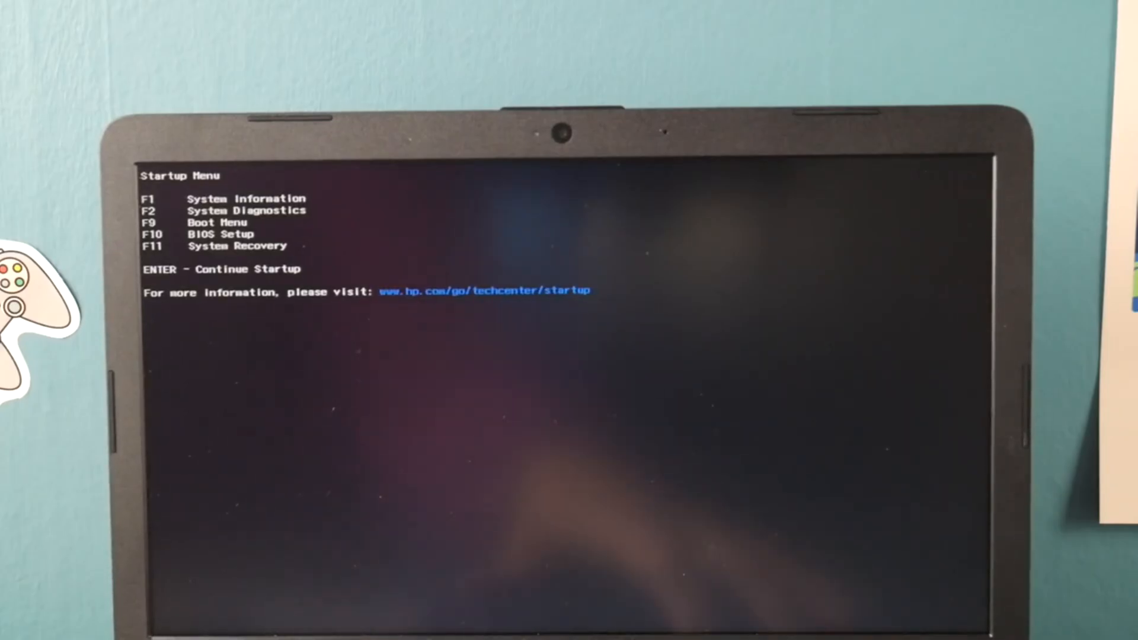
Step: Start System Recovery and choose Reset this PC from Troubleshoot
{"action": "key", "text": "enter"}
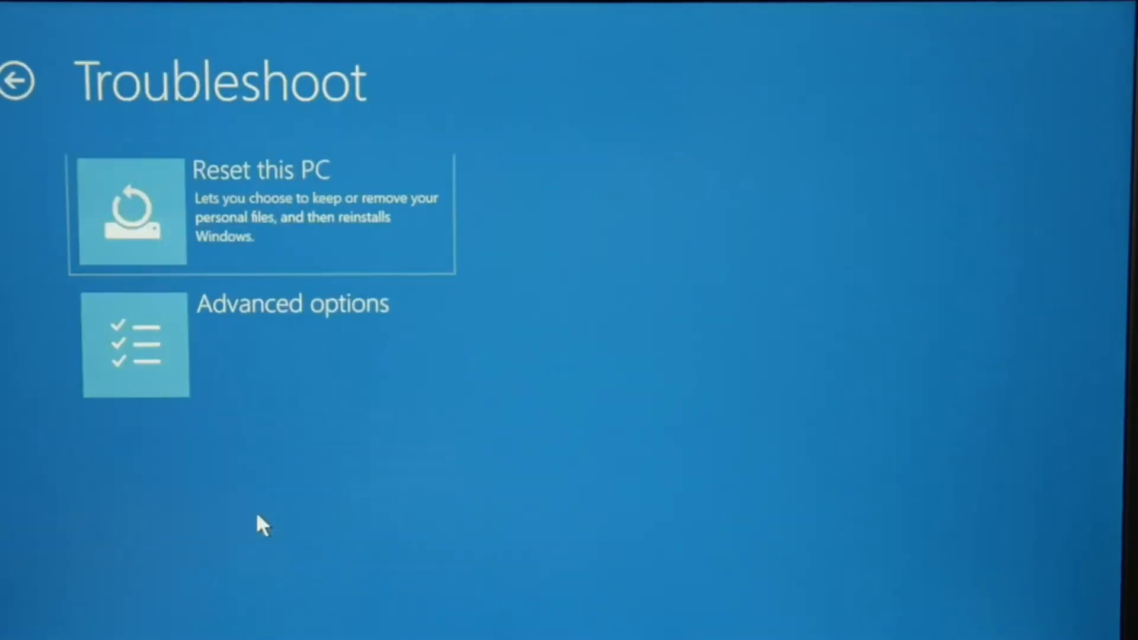
{"action": "mouse_move", "coordinate": [219, 261]}
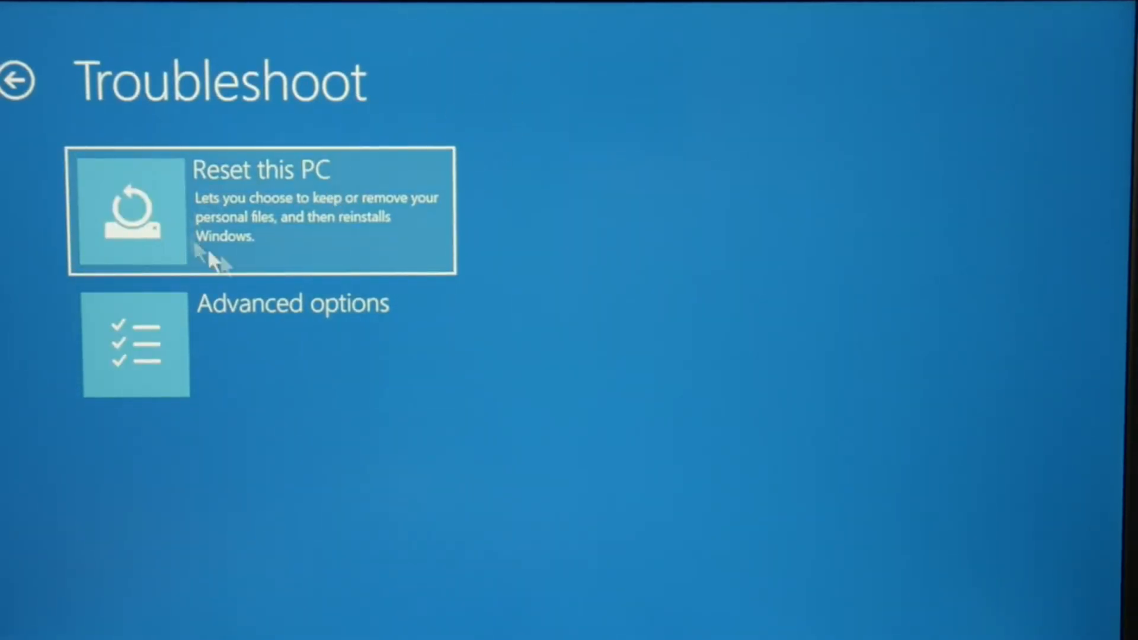
{"action": "left_click", "coordinate": [261, 211]}
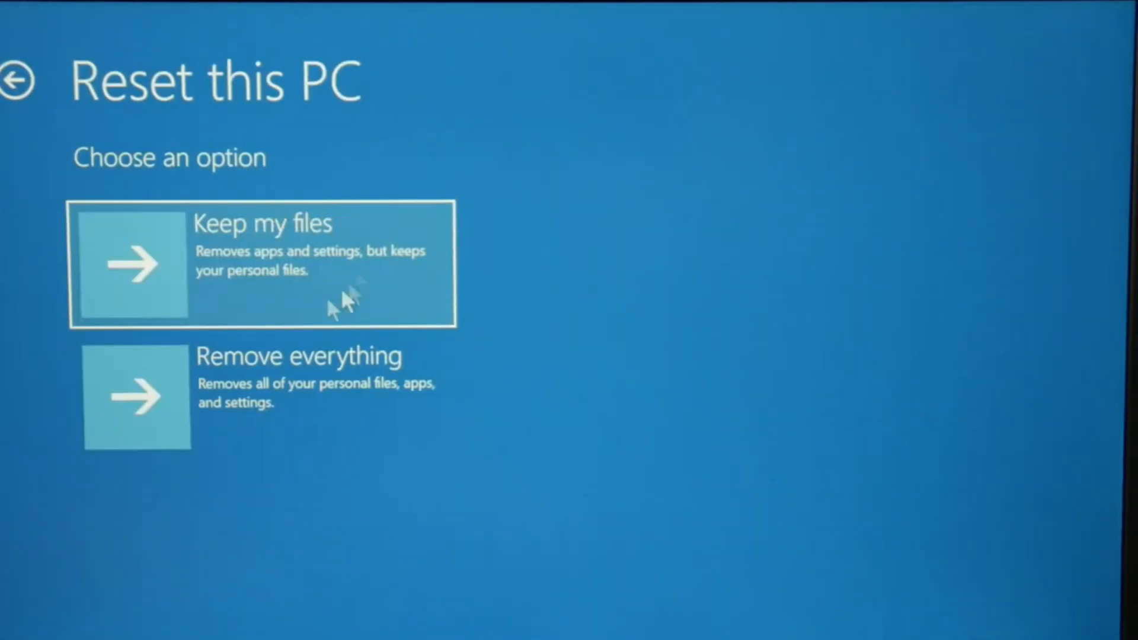
{"action": "mouse_move", "coordinate": [399, 359]}
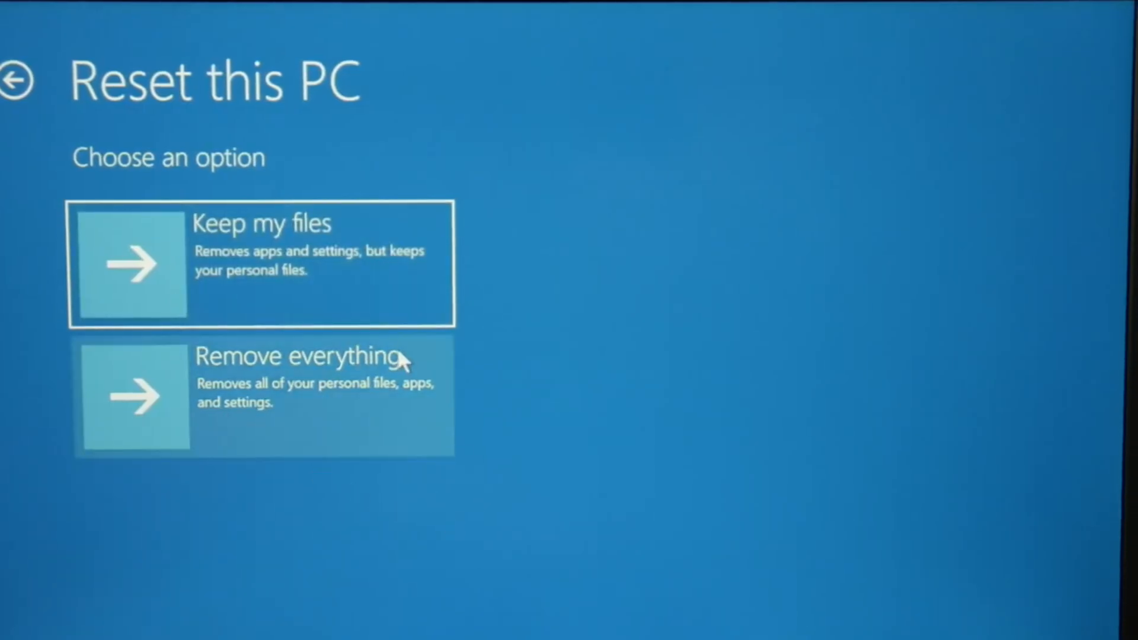
{"action": "mouse_move", "coordinate": [291, 407]}
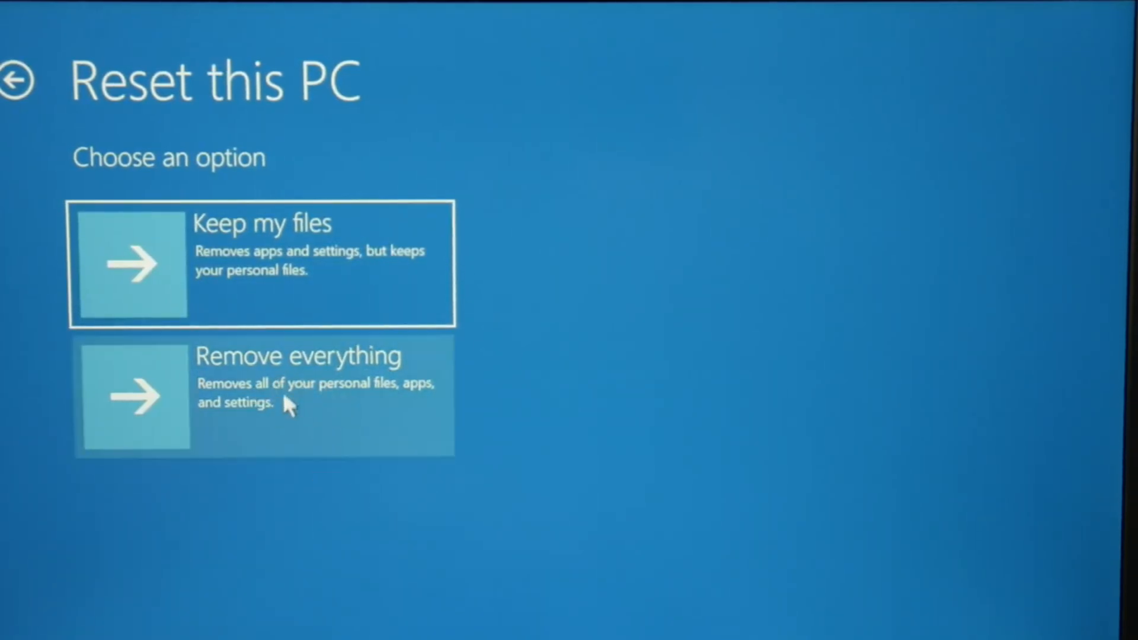
{"action": "mouse_move", "coordinate": [305, 269]}
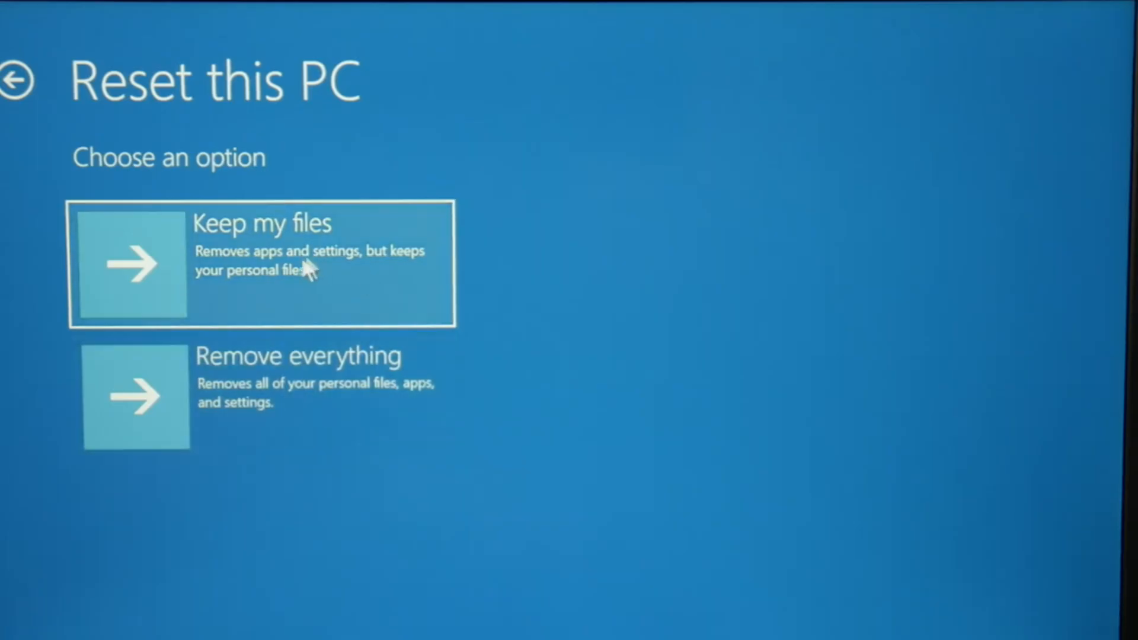
{"action": "mouse_move", "coordinate": [309, 283]}
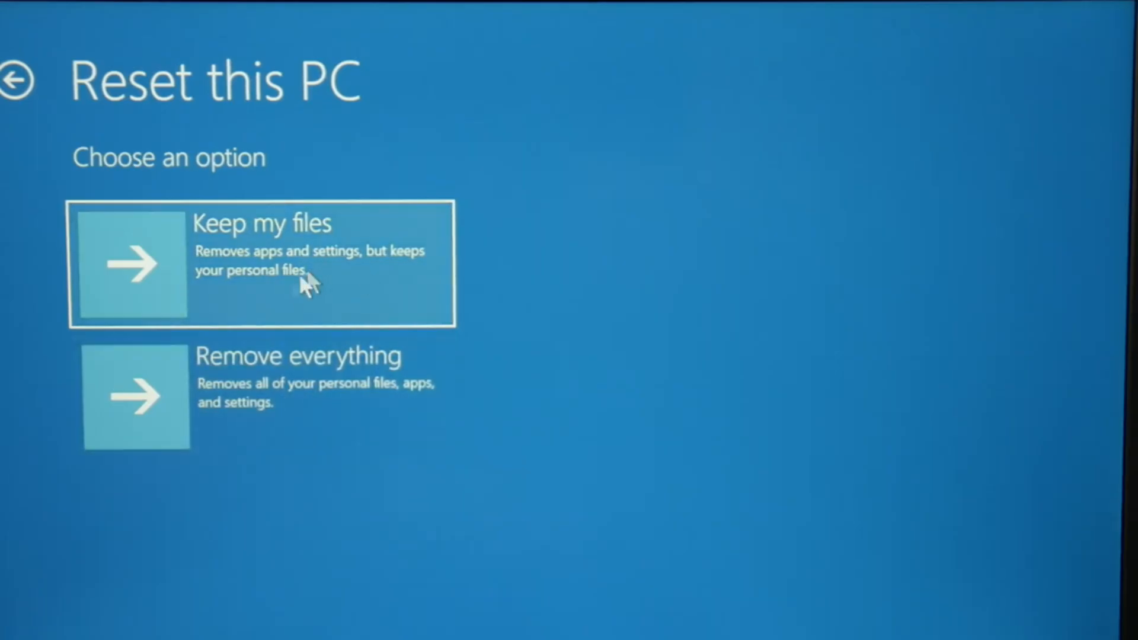
{"action": "mouse_move", "coordinate": [269, 392]}
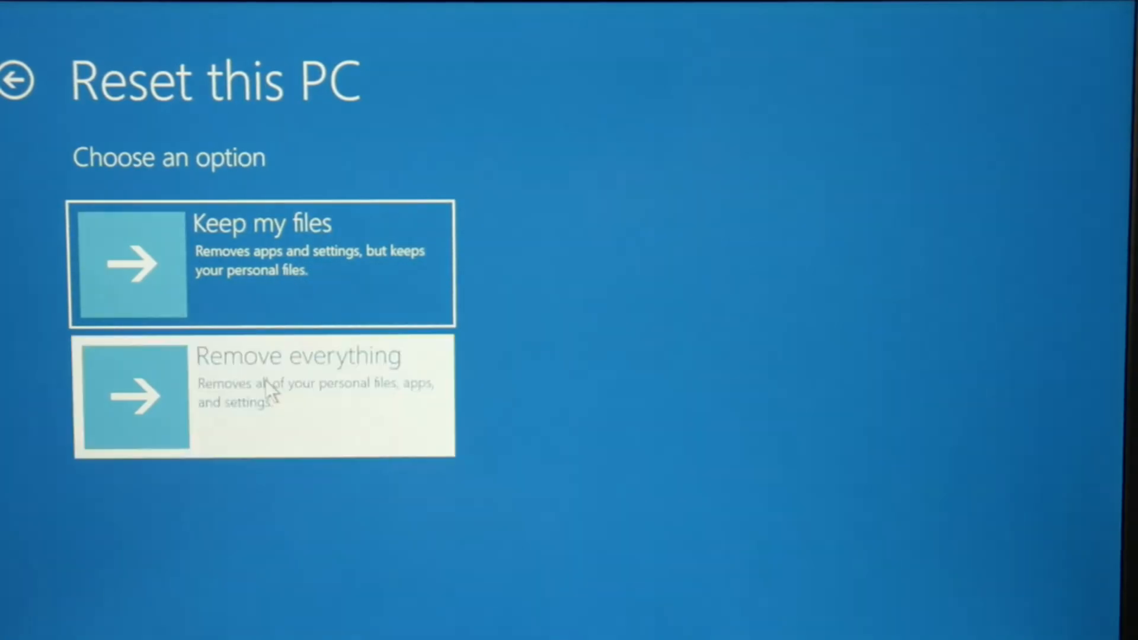
Step: Choose Remove everything with Local reinstall of Windows from this device
{"action": "left_click", "coordinate": [263, 396]}
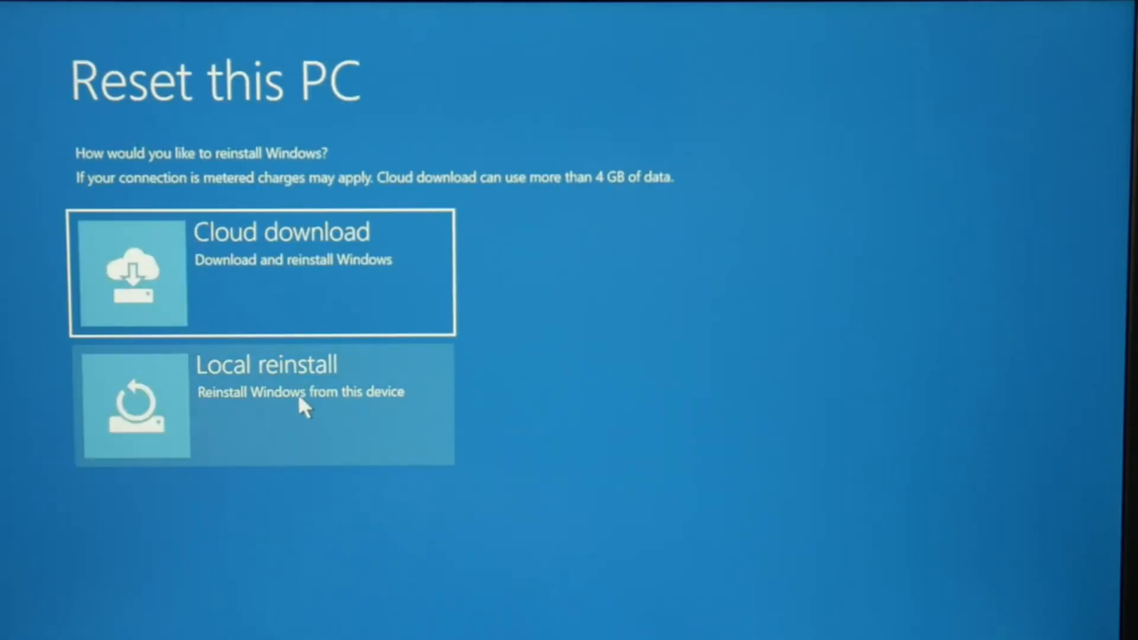
{"action": "mouse_move", "coordinate": [278, 407]}
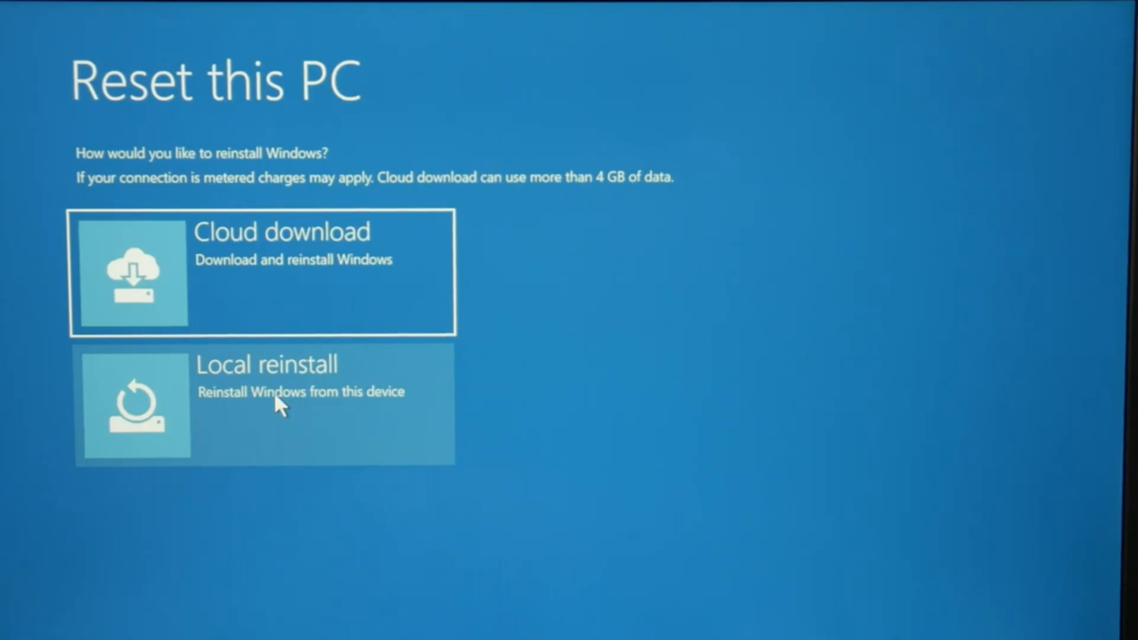
{"action": "left_click", "coordinate": [264, 405]}
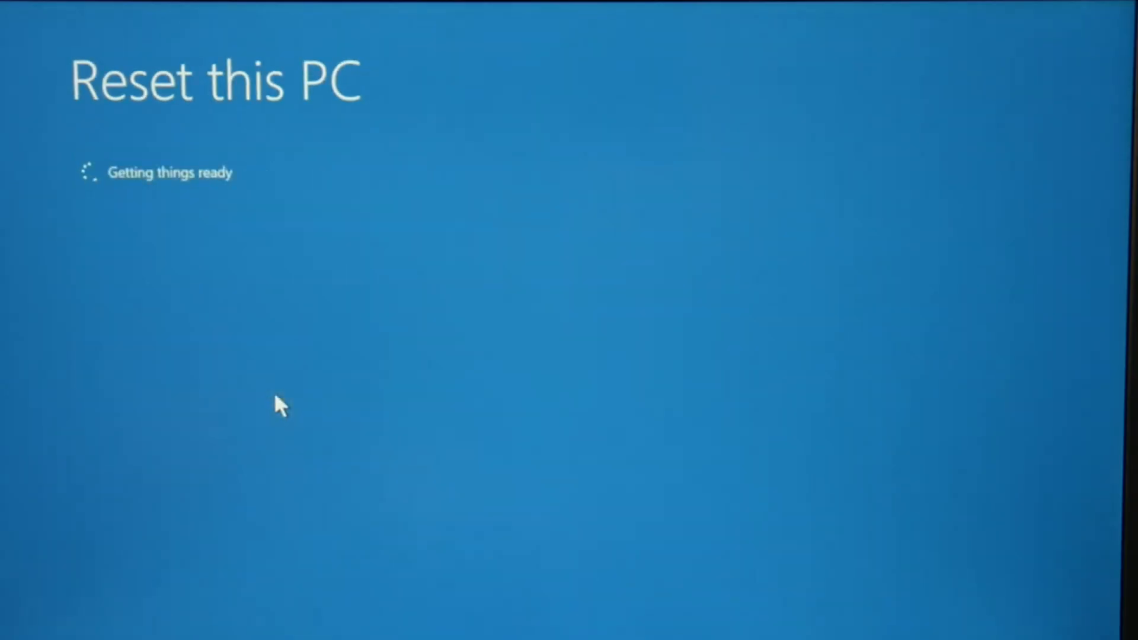
{"action": "mouse_move", "coordinate": [763, 324]}
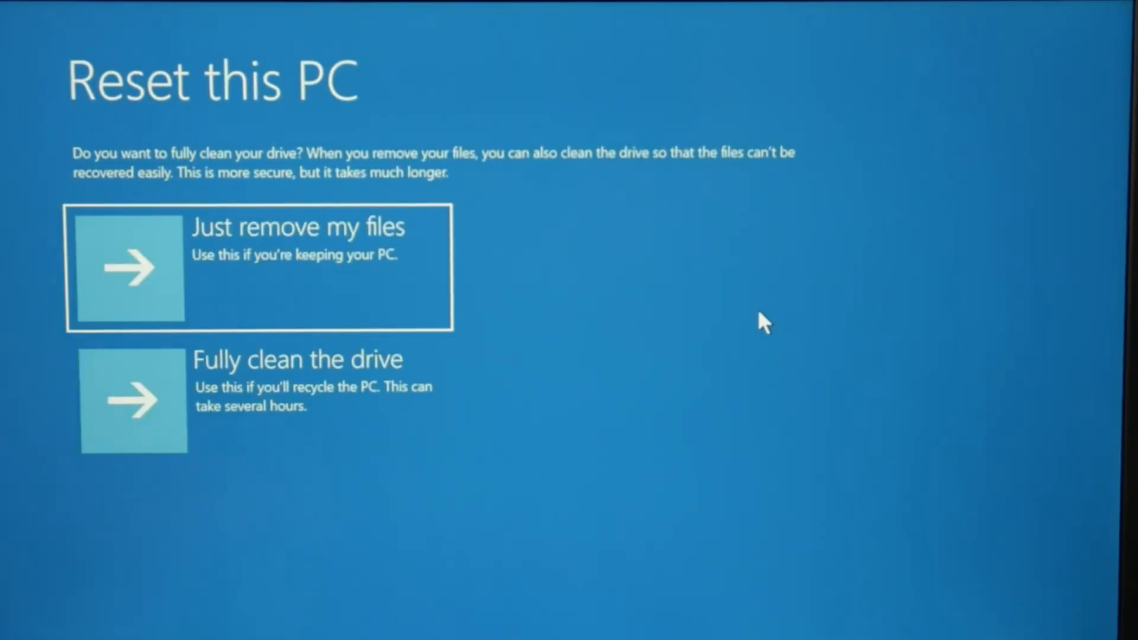
{"action": "mouse_move", "coordinate": [211, 381]}
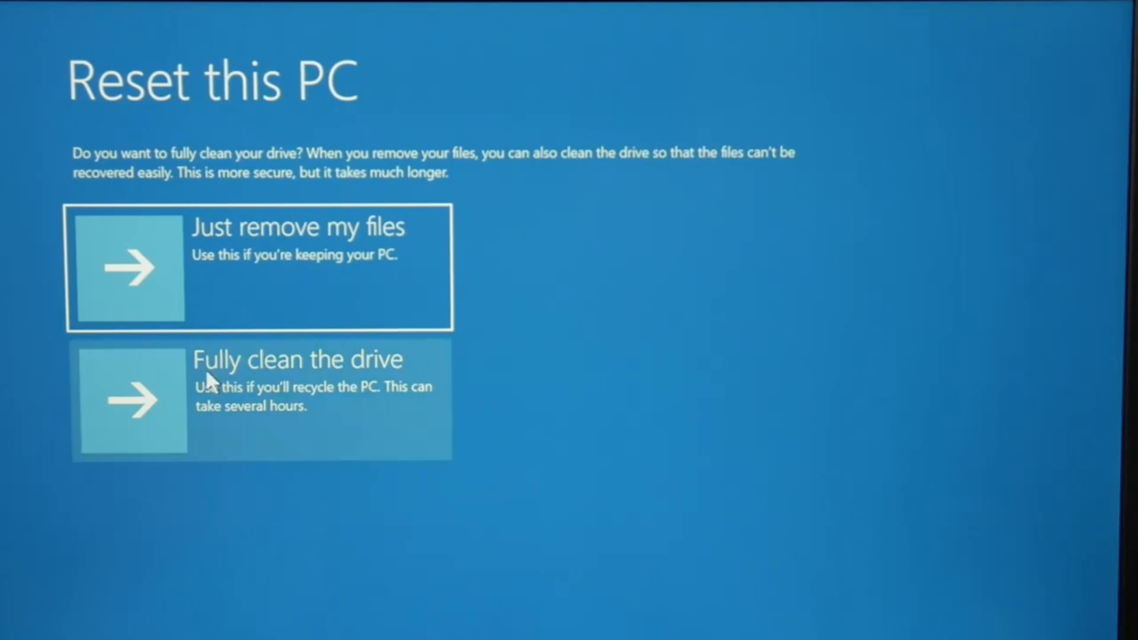
Step: Pick a drive-cleaning option to reach the 'Are you ready to reset this device' confirmation
{"action": "left_click", "coordinate": [261, 399]}
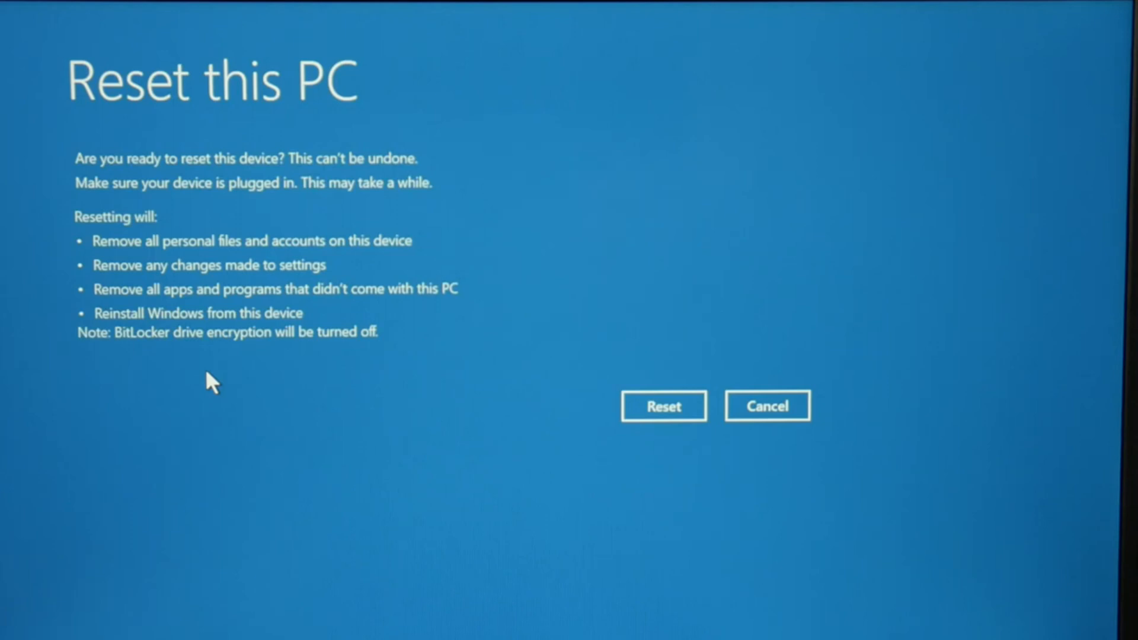
{"action": "mouse_move", "coordinate": [638, 370]}
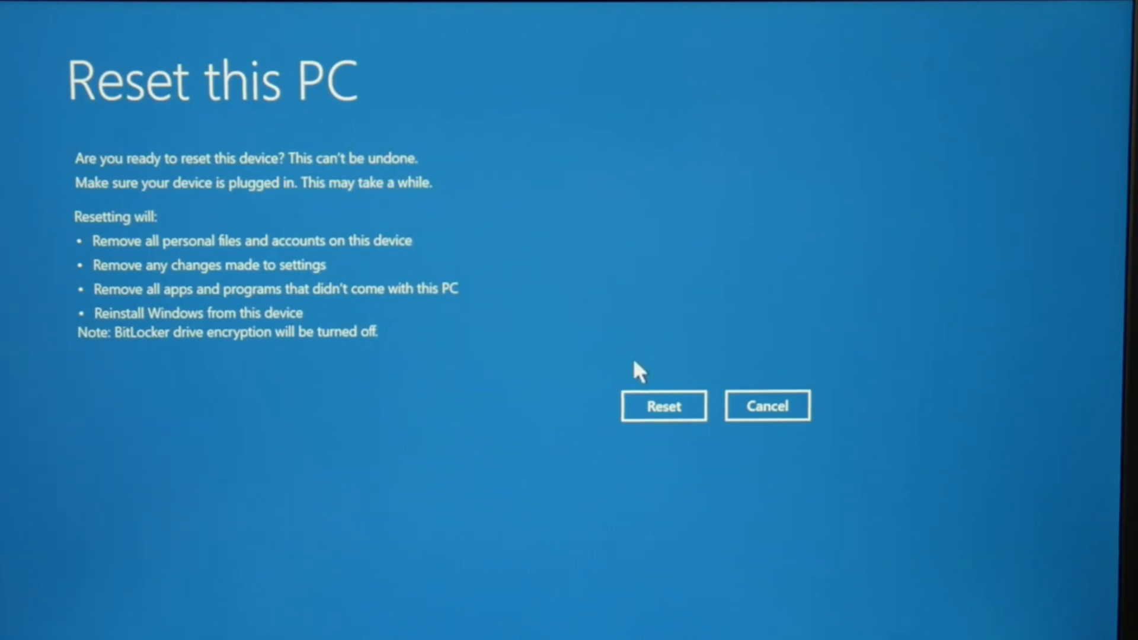
{"action": "mouse_move", "coordinate": [826, 560]}
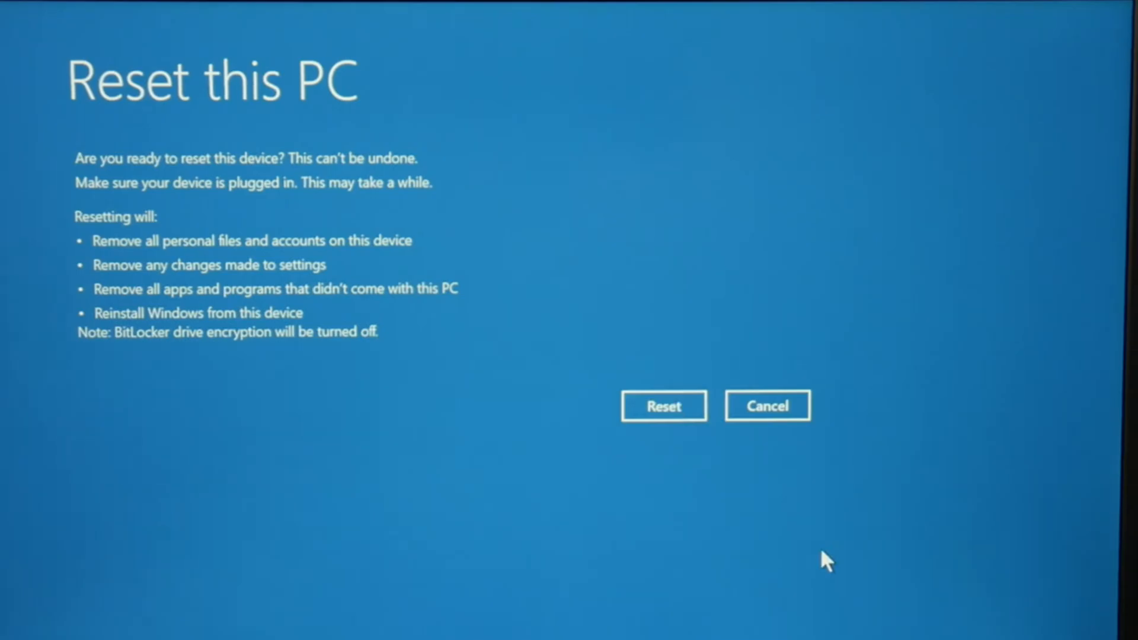